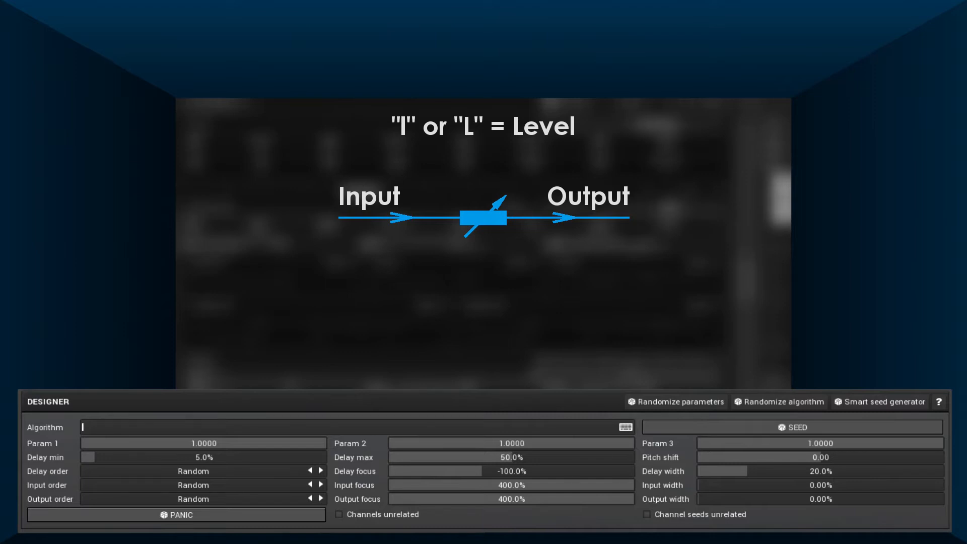
# - Enter the level-only algorithm I(3) in the Designer's Algorithm field
pyautogui.write('I(3)')
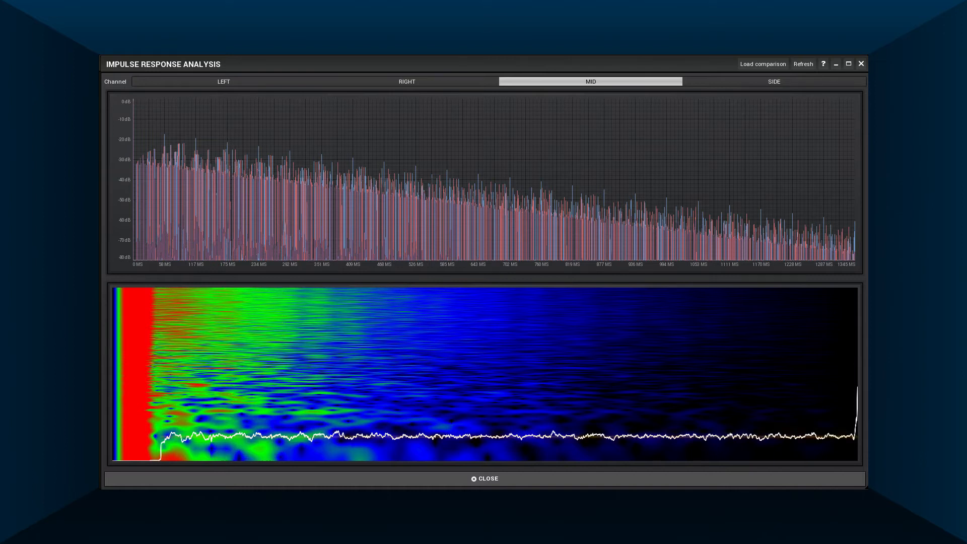
# - Refresh the impulse response analysis, then close it to return to the Designer
pyautogui.click(484, 478)
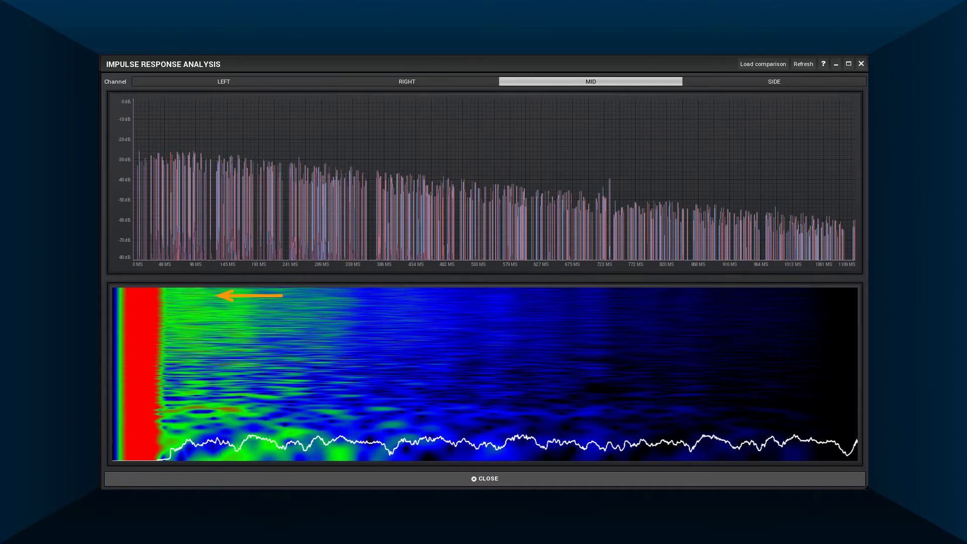
pyautogui.click(484, 478)
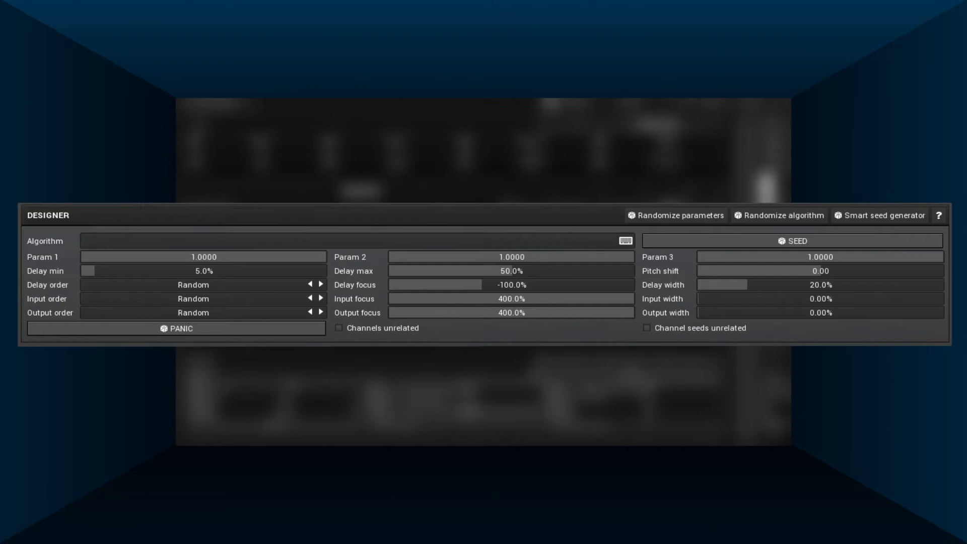
# - Enter algorithm cn[a] and recompute its impulse response analysis twice
pyautogui.write('cn[a]')
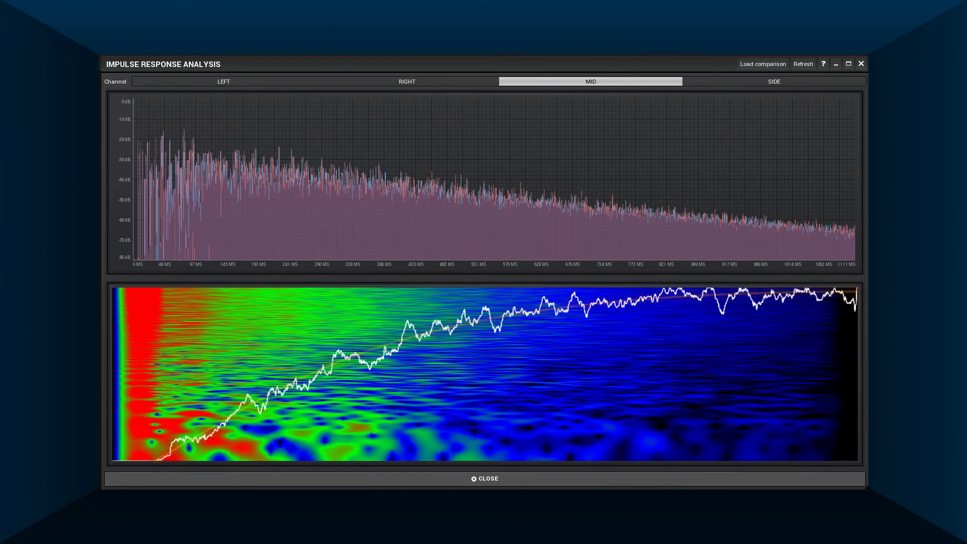
pyautogui.click(484, 478)
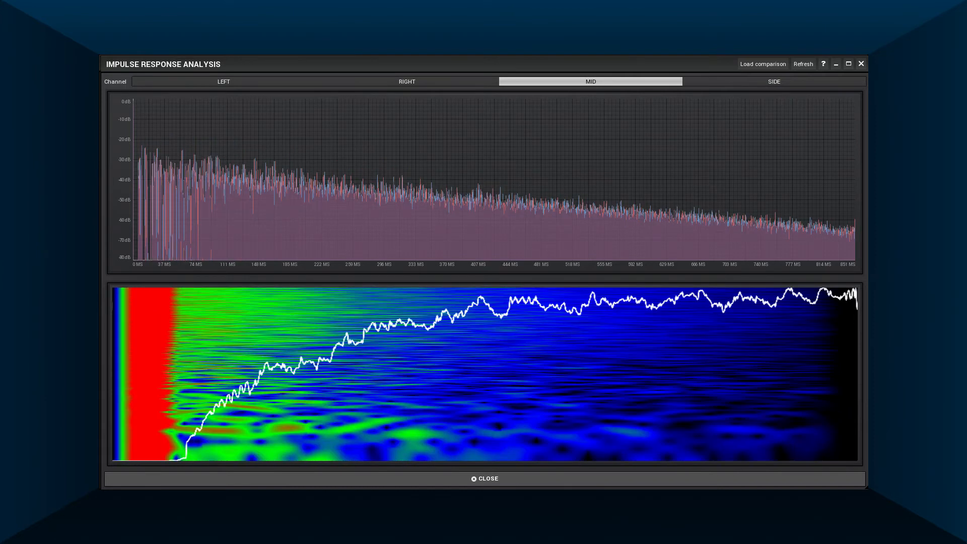
pyautogui.click(484, 478)
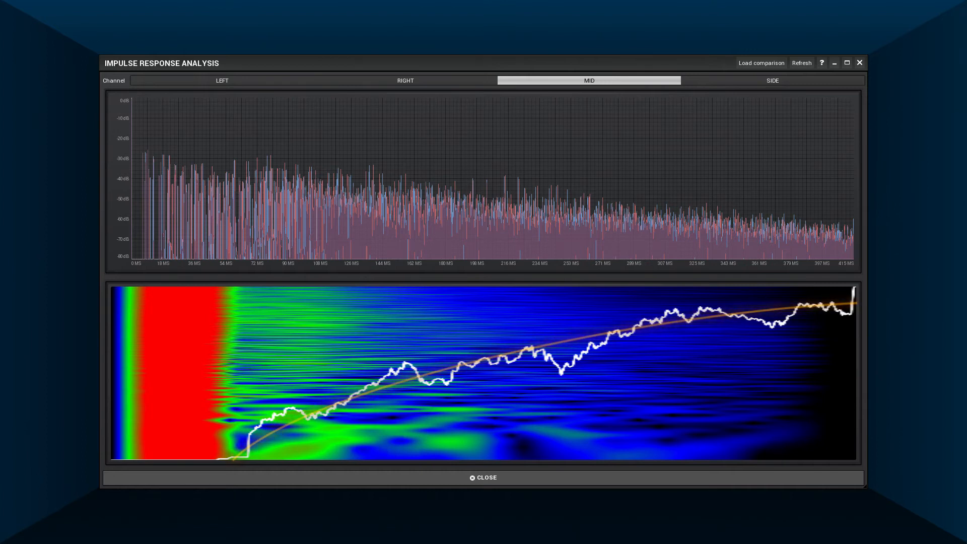
# - Refresh the cn[a] impulse response twice more, then close the analysis
pyautogui.click(483, 477)
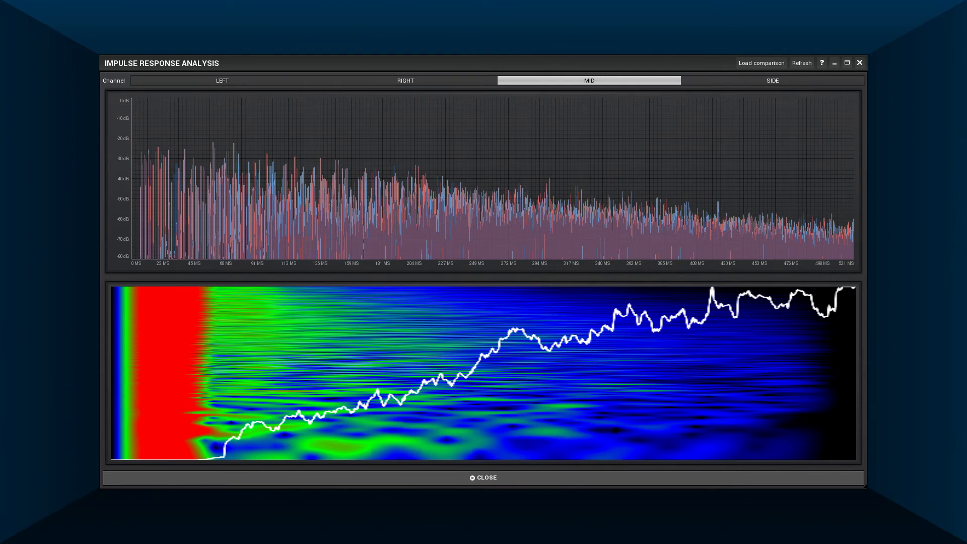
pyautogui.click(483, 478)
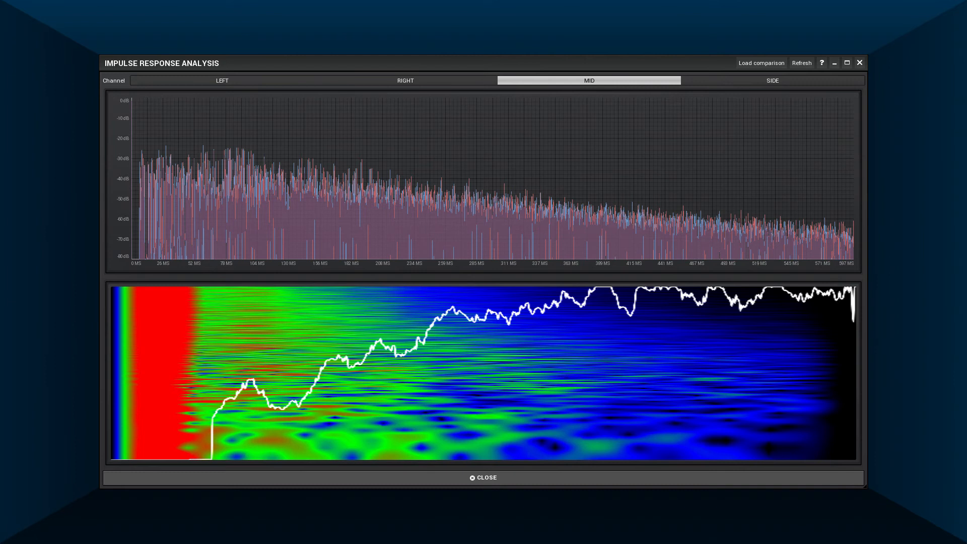
pyautogui.click(483, 478)
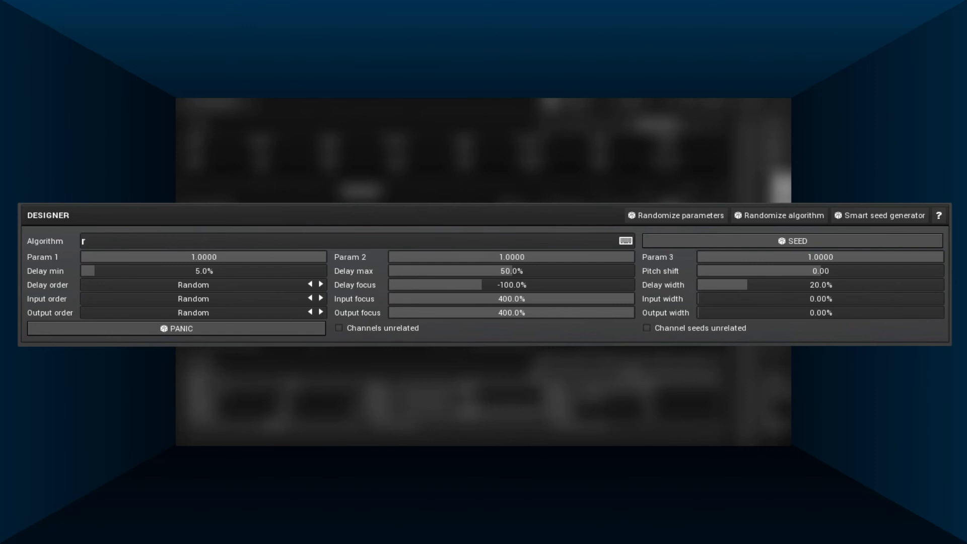
# - Type the custom algorithm rp[#a;#a;#a;#a] into the Algorithm field
pyautogui.write('p')
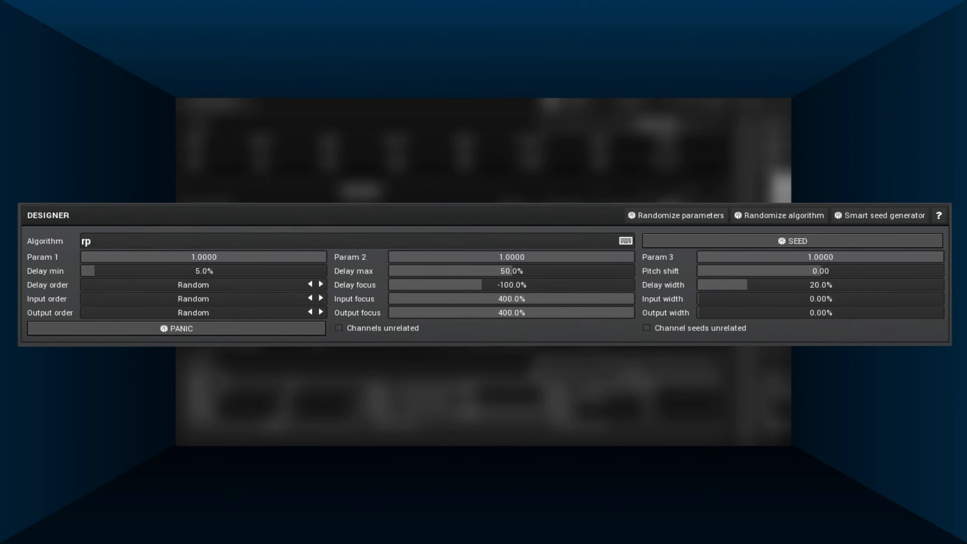
pyautogui.write('[#a;#a;#a;#a]')
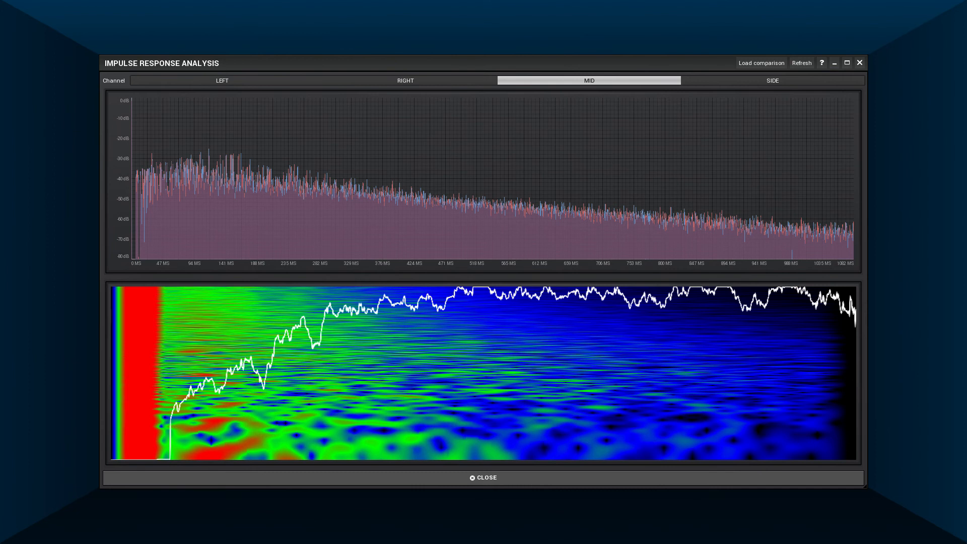
# - Re-run the rp[#a;#a;#a;#a] impulse response analysis, then close it
pyautogui.click(483, 477)
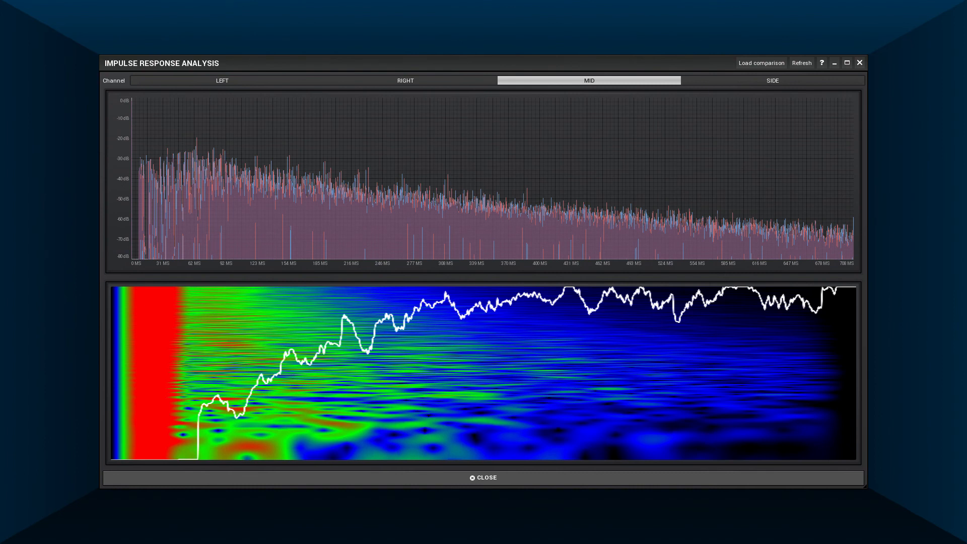
pyautogui.click(483, 477)
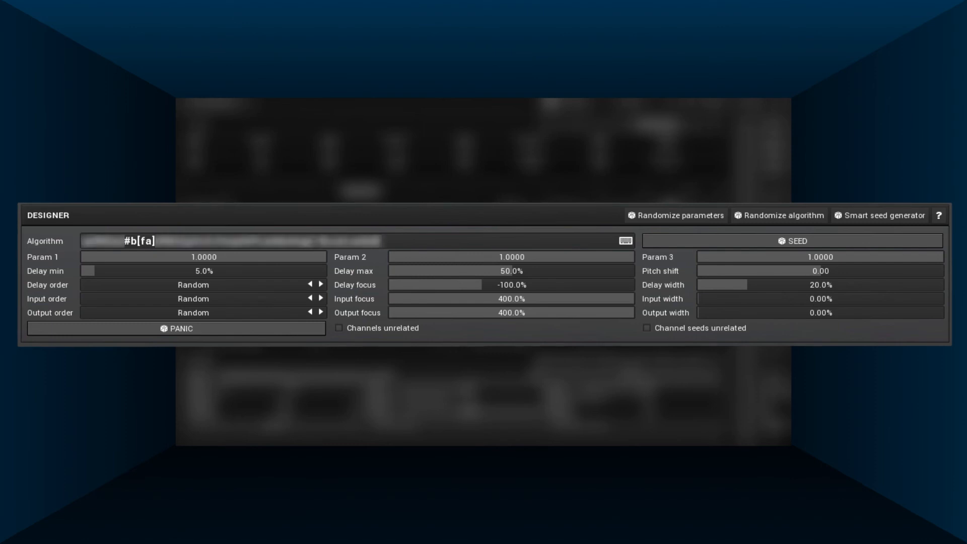
# - Enter rp[#b[a];#b[fa];#b[v];pitch;freqshift;widening(+4);sat;an[a]] as the algorithm
pyautogui.write('v')
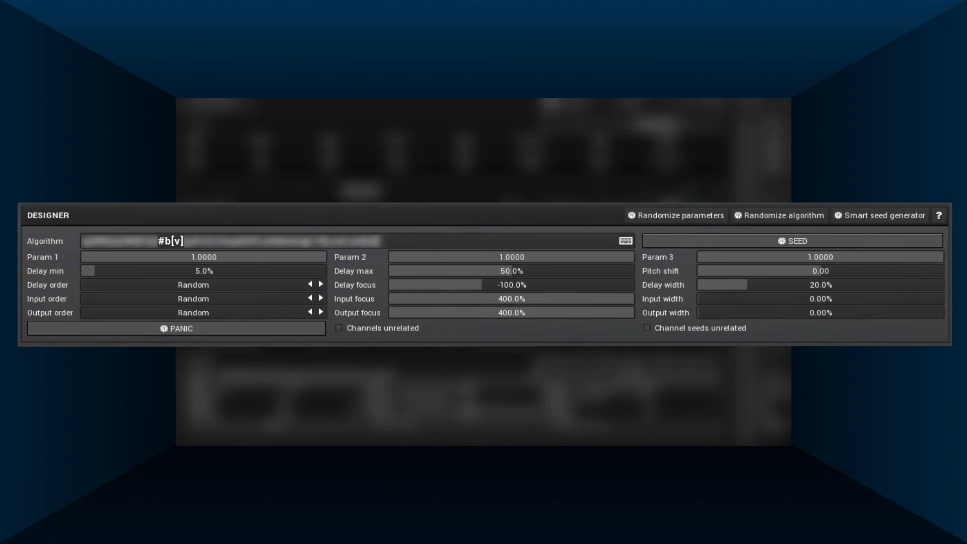
pyautogui.write('rp[#b[a];#b[fa];#b[v];pitch;freqshift;widening(+4);sat;an[a]]')
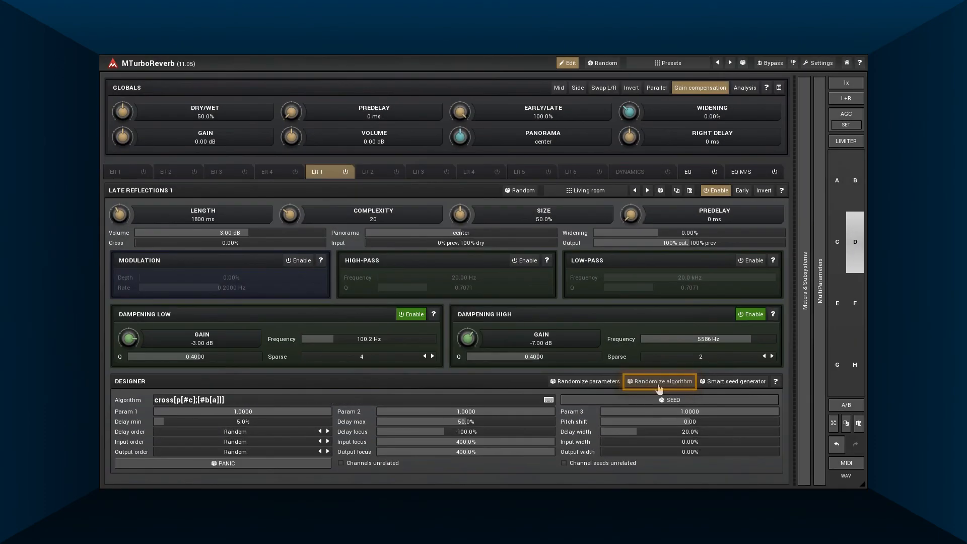
# - Randomize the algorithm four times, ending on p[p[4c];p[6c];p[#c]]
pyautogui.click(660, 382)
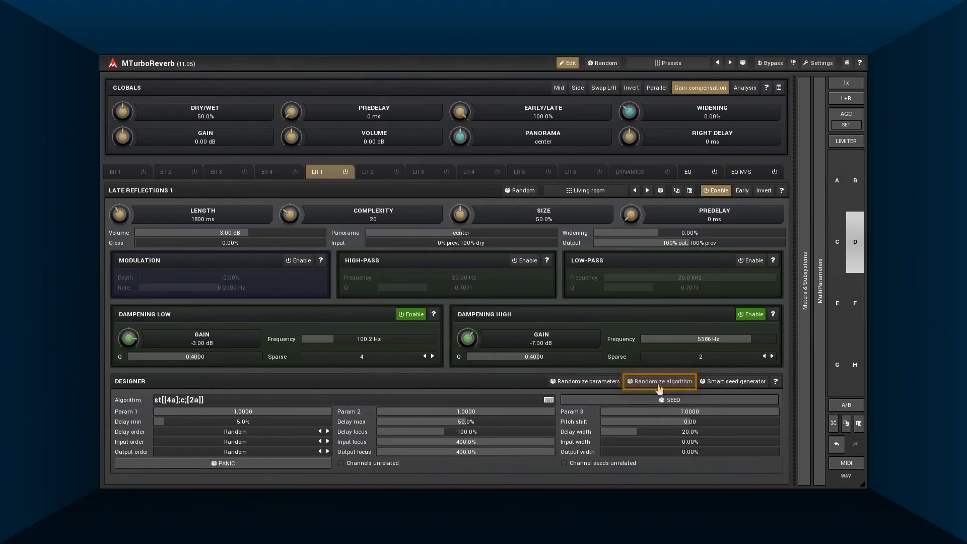
pyautogui.click(660, 381)
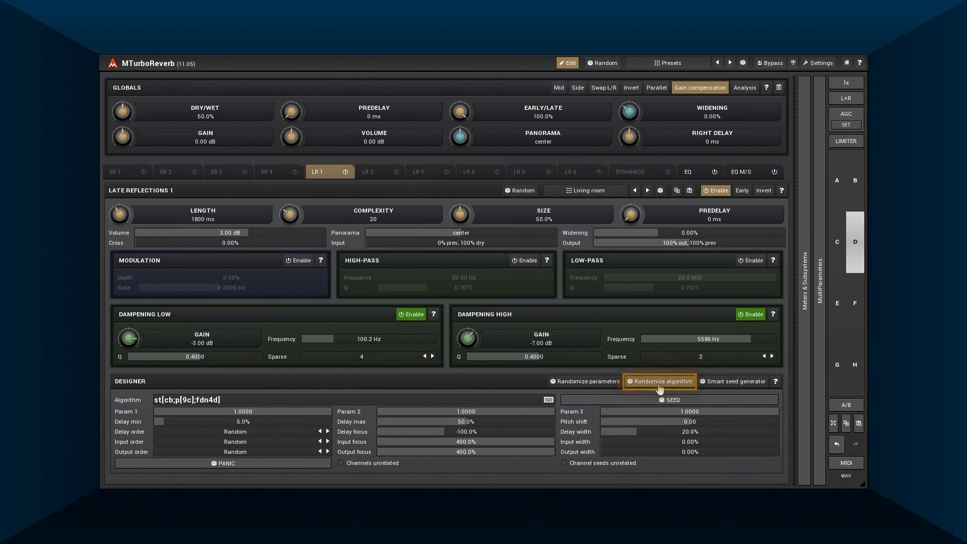
pyautogui.click(659, 380)
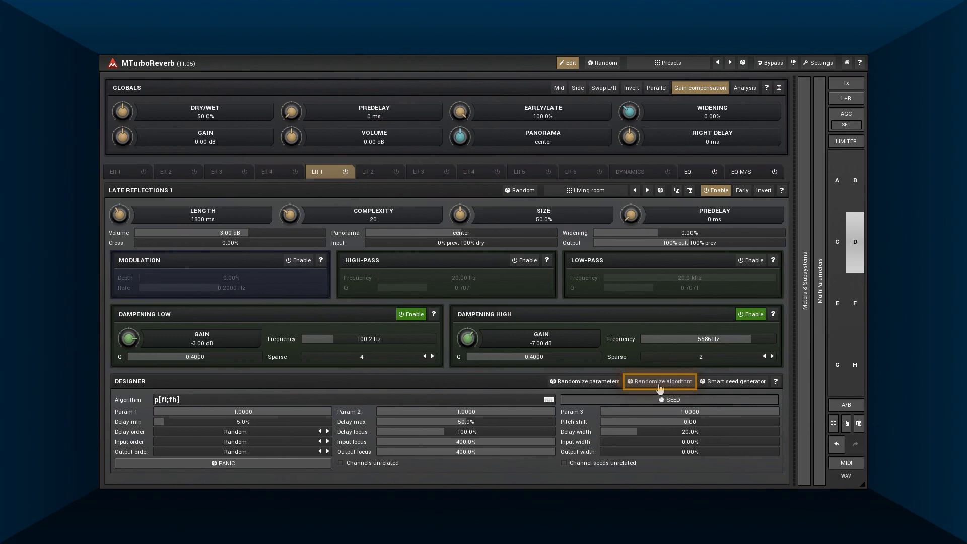
pyautogui.click(660, 380)
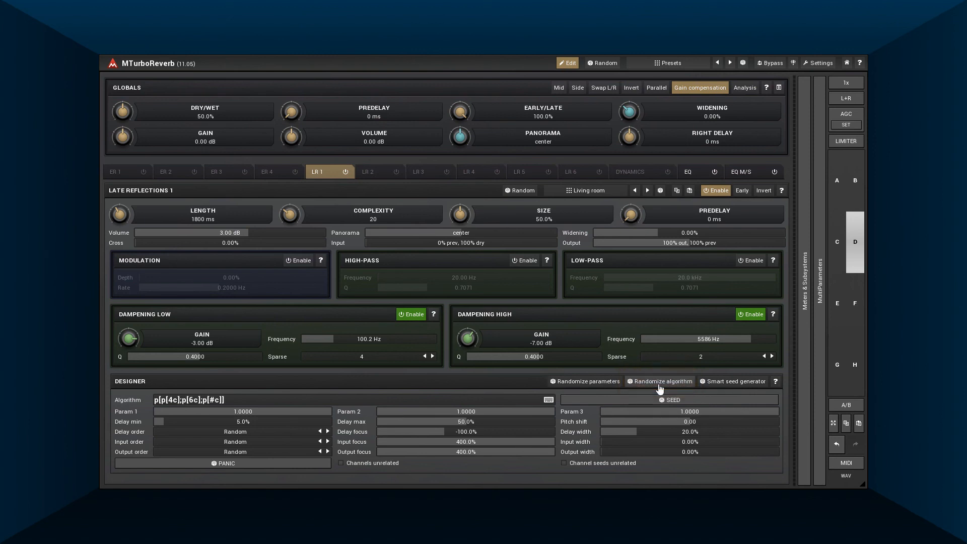